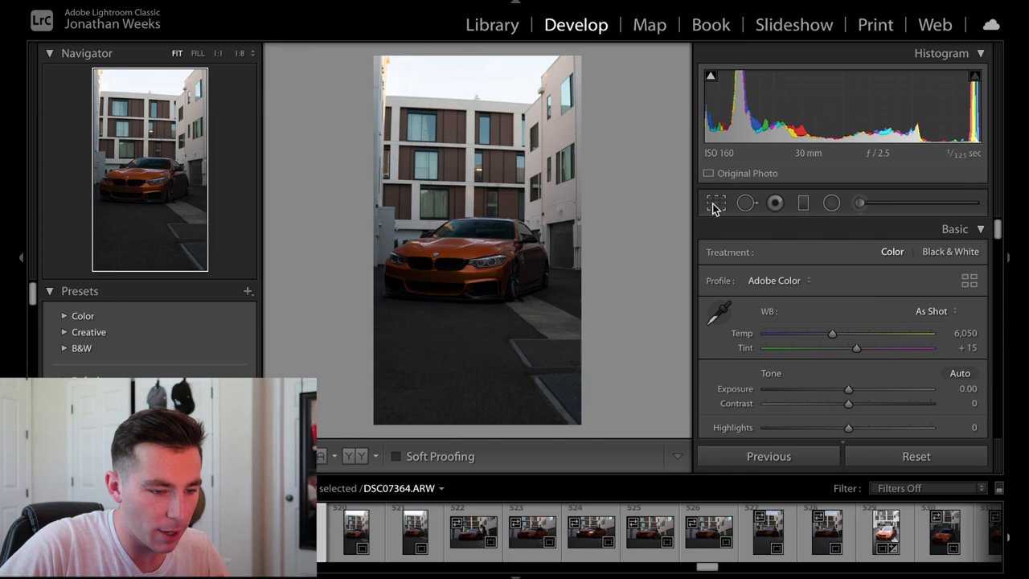
Step: Crop the BMW photo to a tighter portrait frame around the car
click(715, 203)
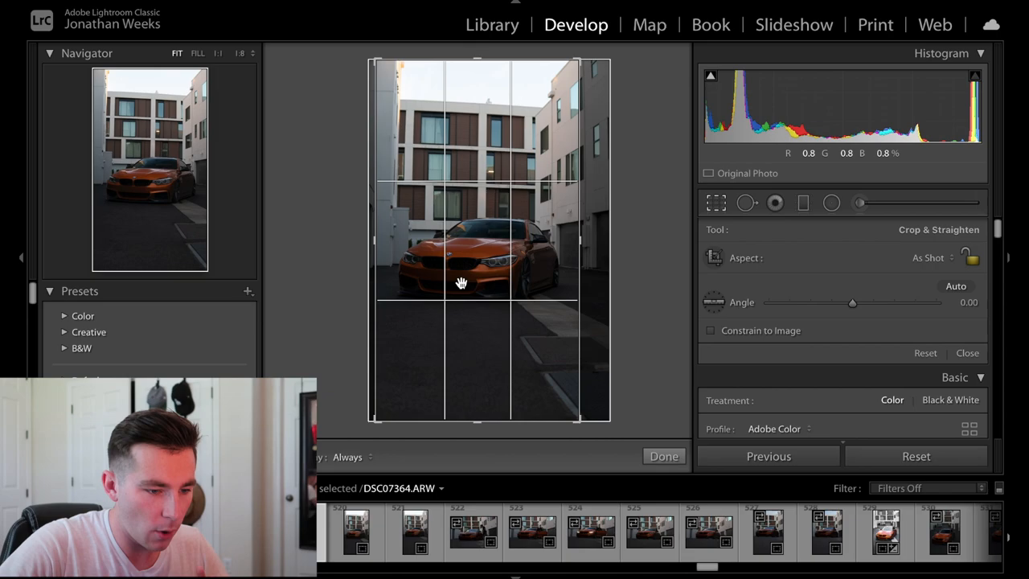
drag(489, 419, 481, 395)
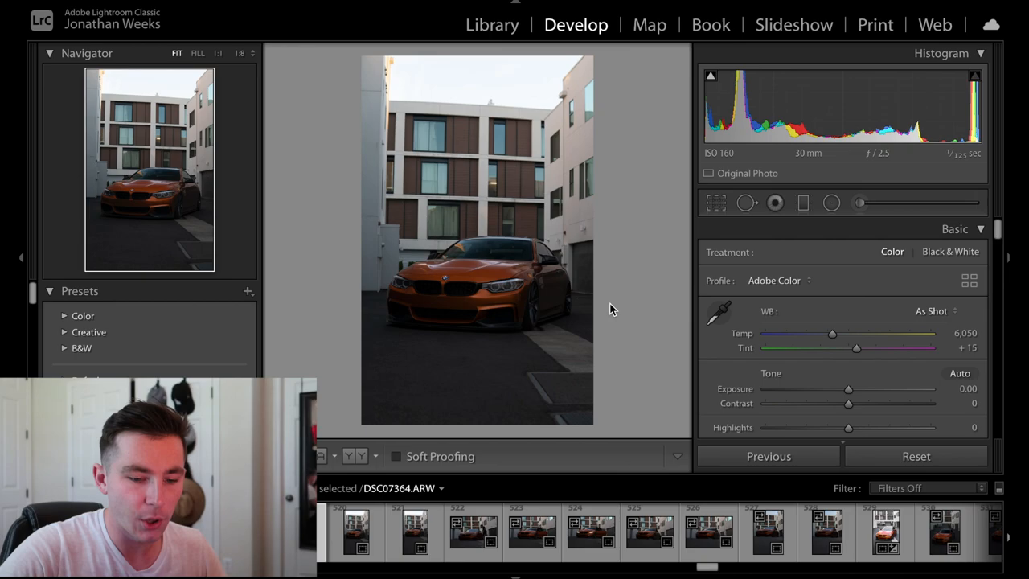
Step: Raise the exposure and push Orange saturation to +100
drag(848, 388, 861, 388)
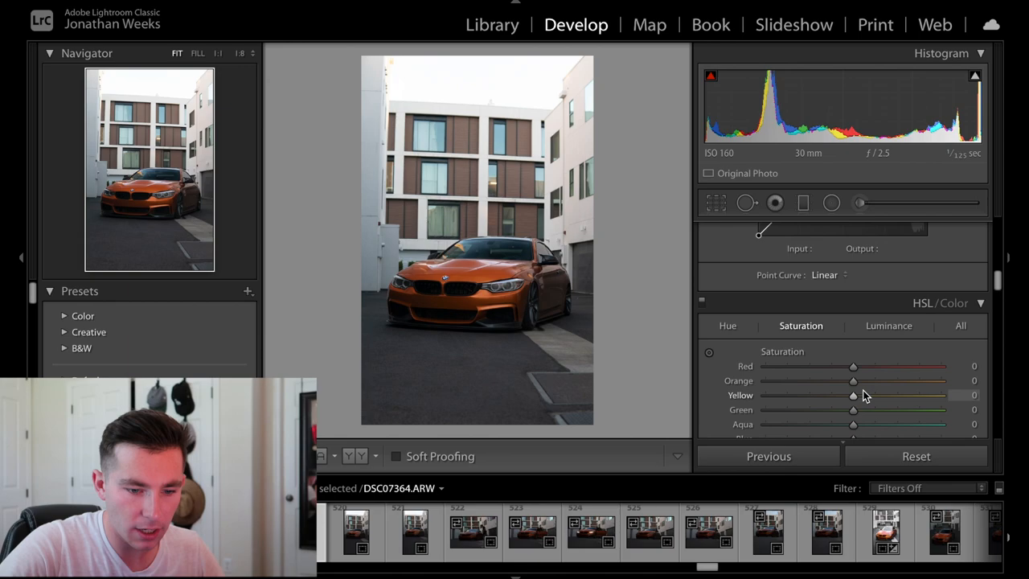
drag(852, 379, 940, 352)
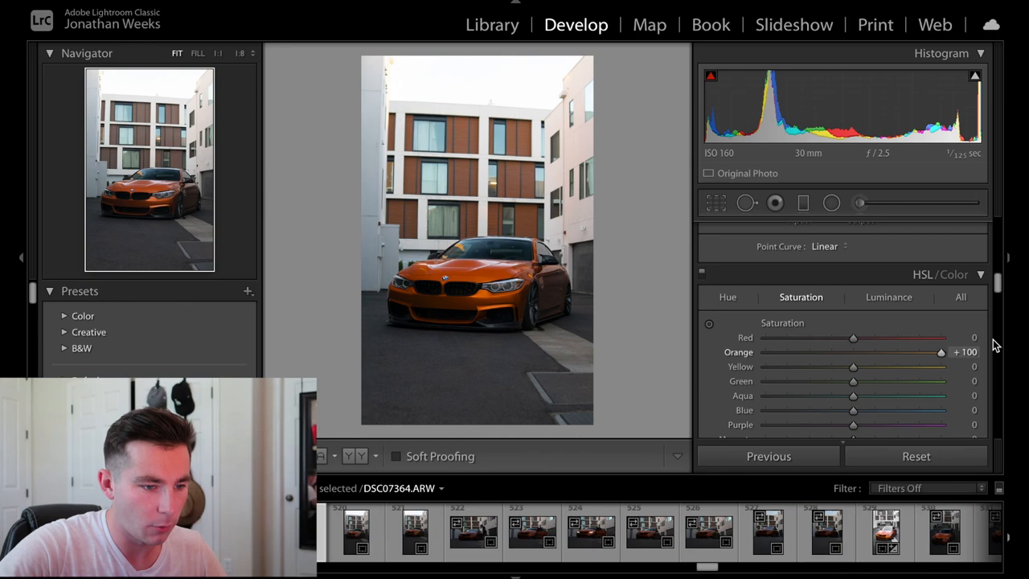
drag(940, 352, 882, 352)
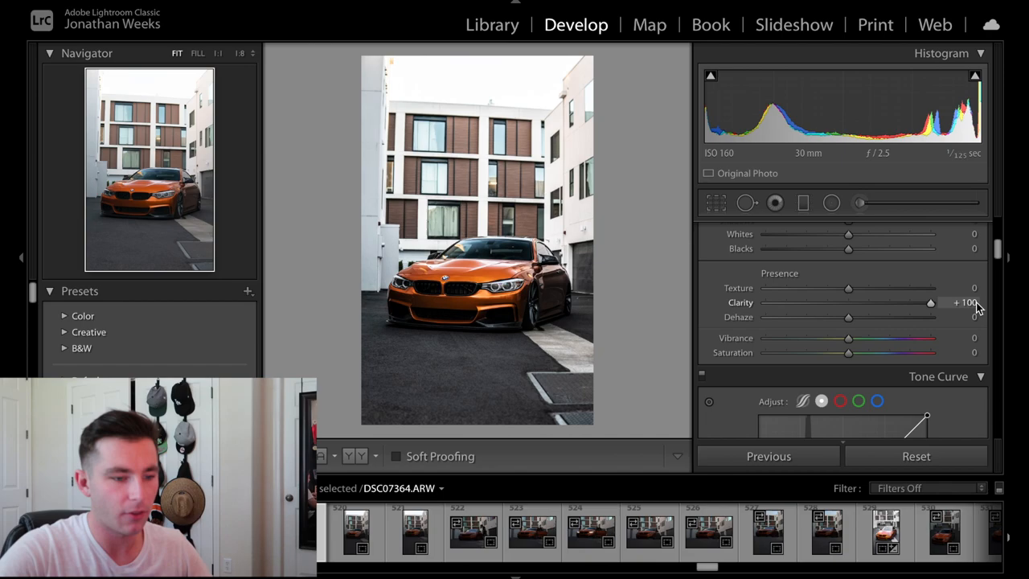
Step: Drag the Clarity slider in the Presence section to +100
drag(930, 302, 888, 302)
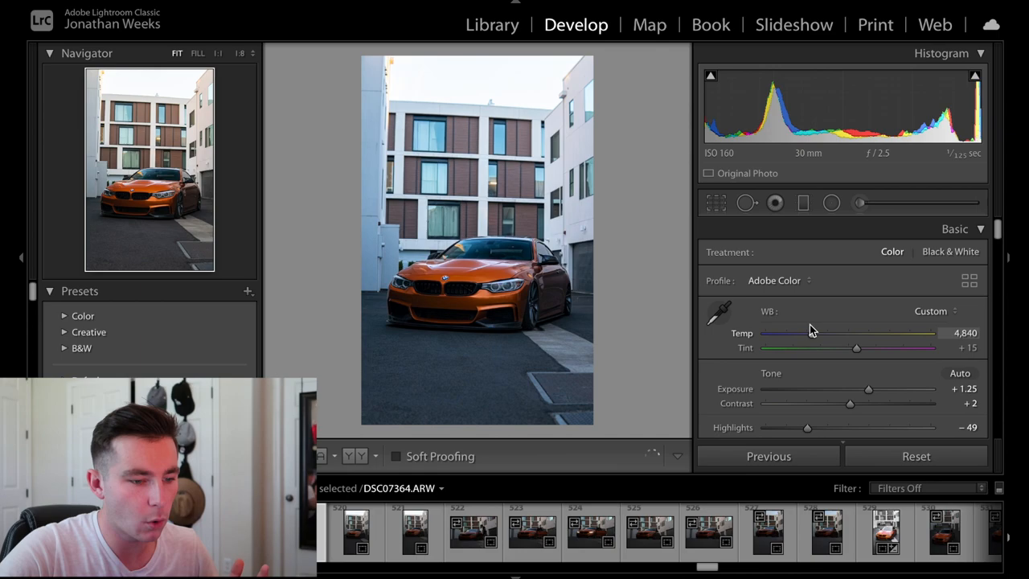
Step: Cool the white balance temperature to about 4,840, then warm it back up
drag(813, 332, 852, 332)
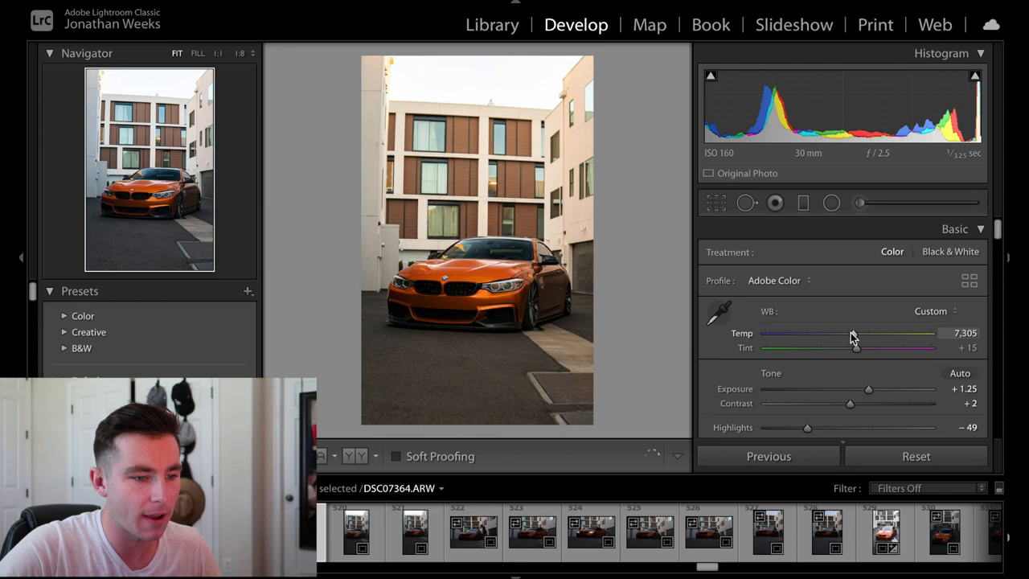
drag(852, 332, 820, 333)
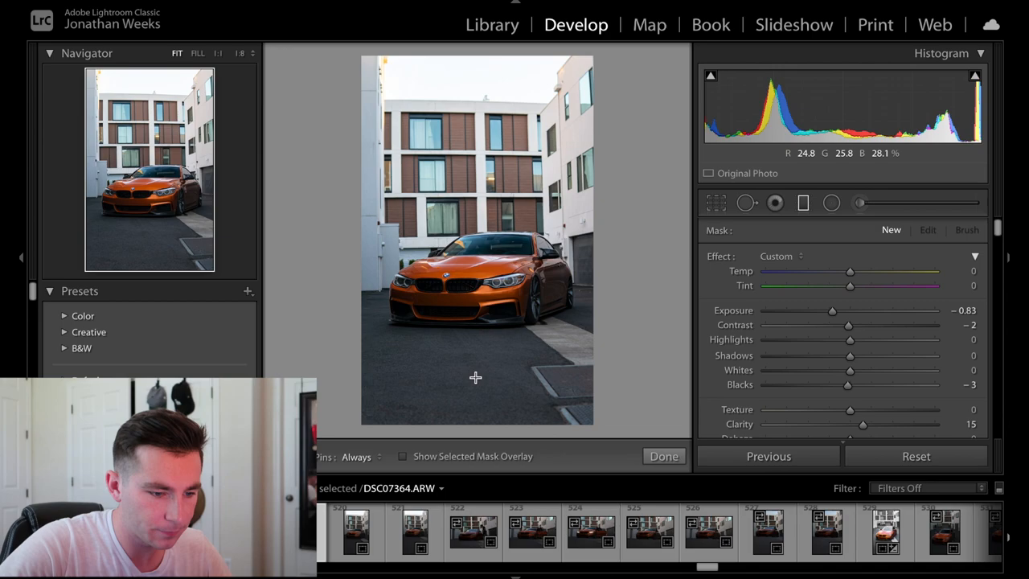
Step: Place a graduated filter at -0.83 exposure over the road below the car
click(464, 333)
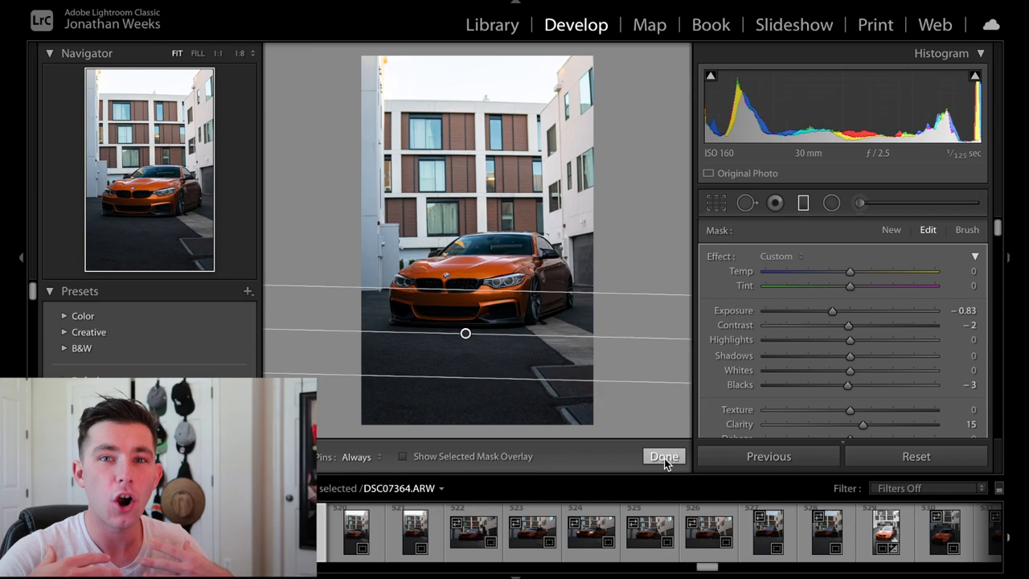